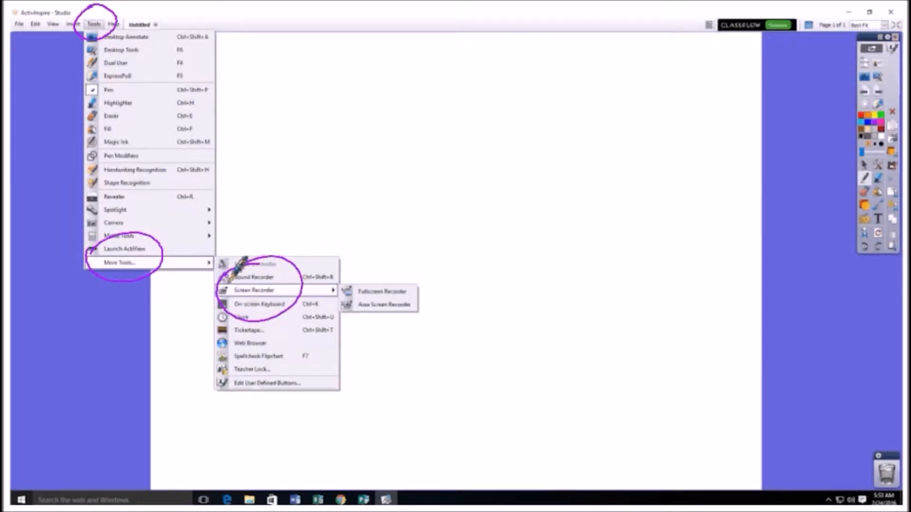
mouse_move(424, 257)
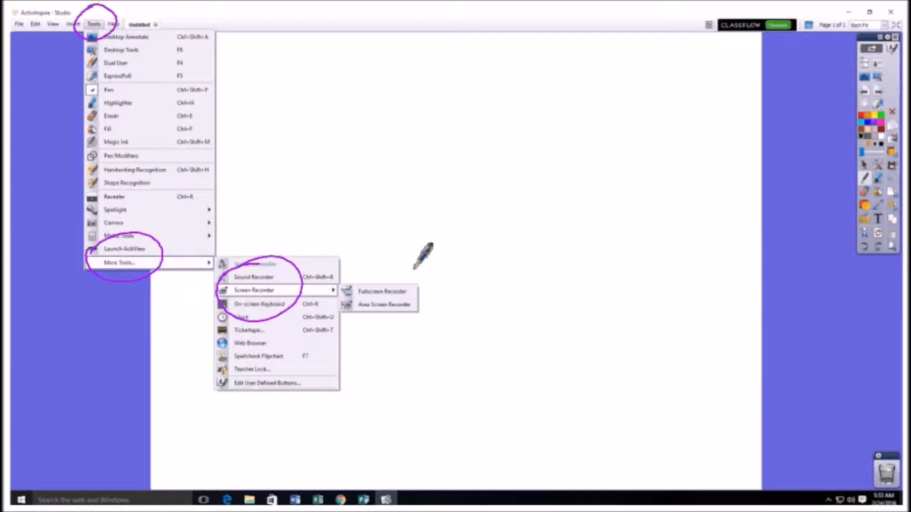
Draw a pen box around the Fullscreen and Area Screen Recorder menu items
left_click_drag(336, 262, 430, 325)
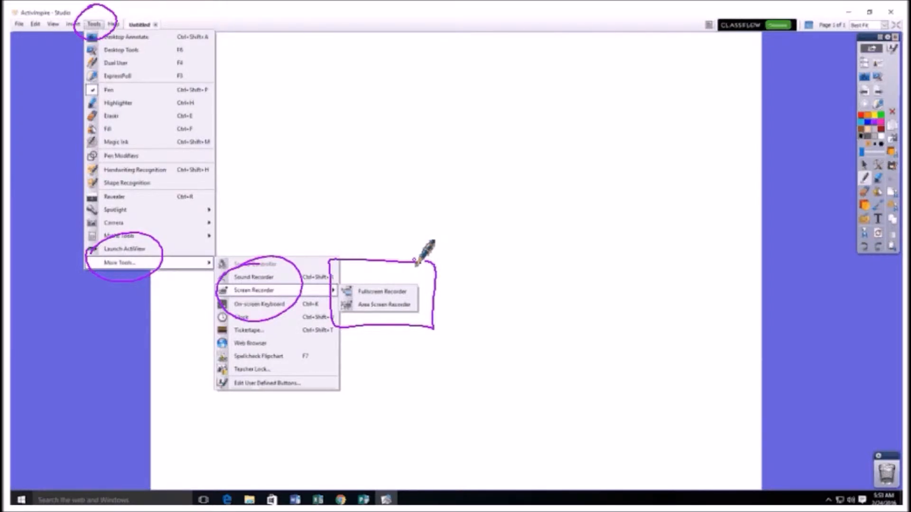
mouse_move(389, 305)
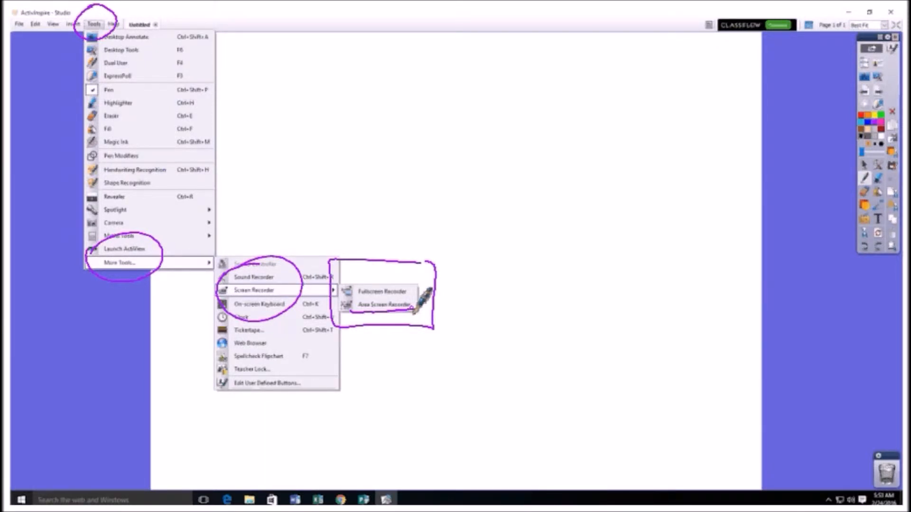
Launch Area Screen Recorder, draw resize arrows at the frame corner, and start recording
left_click(383, 304)
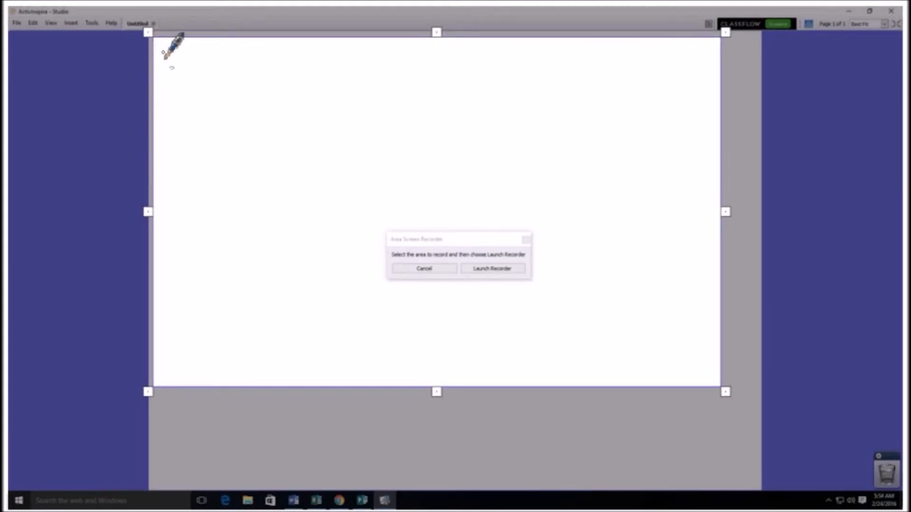
mouse_move(746, 471)
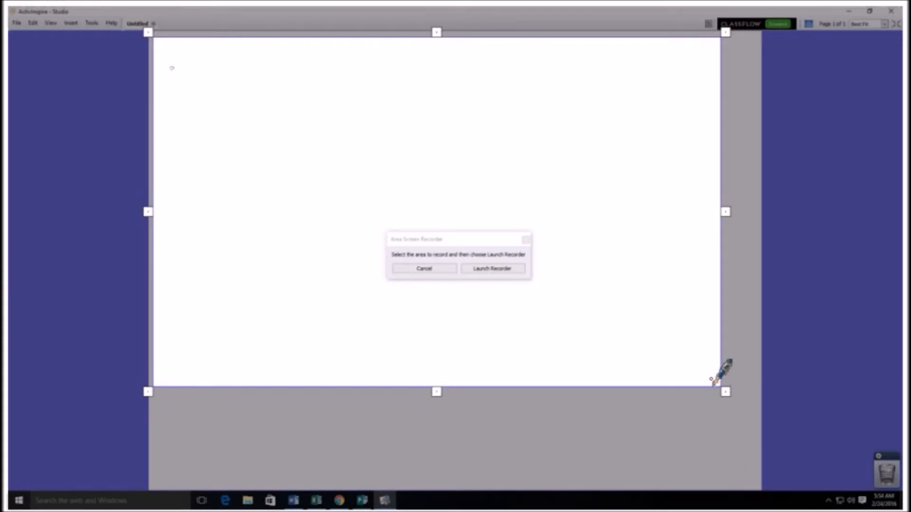
left_click_drag(718, 378, 590, 279)
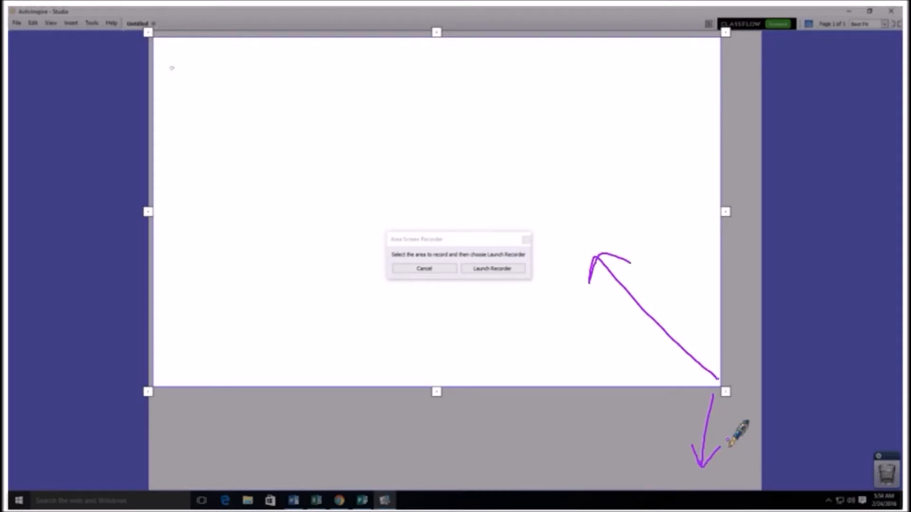
left_click(493, 268)
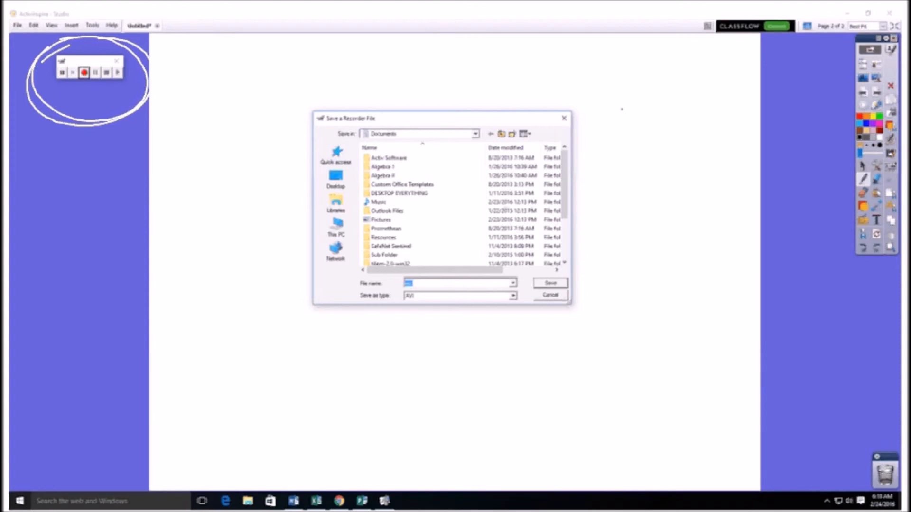
mouse_move(558, 258)
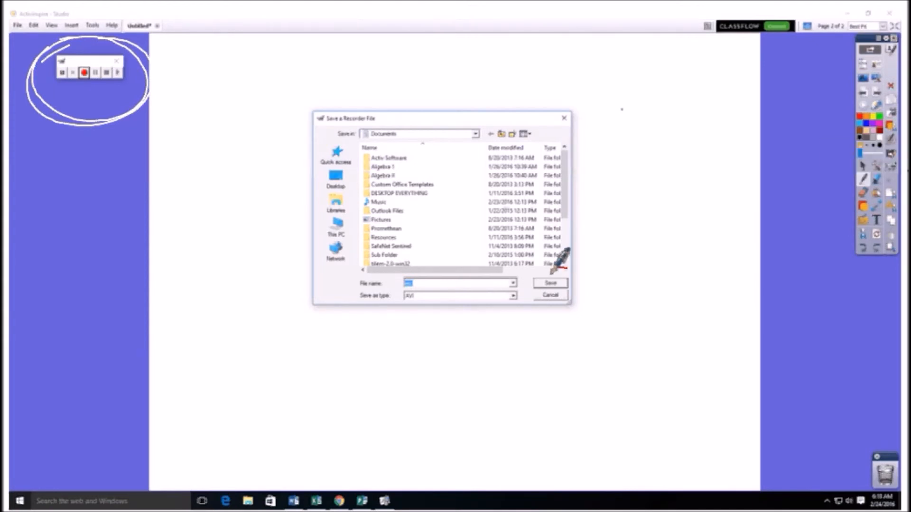
Draw a red box around the Save button in the Save a Recorder File dialog
left_click_drag(528, 270, 575, 296)
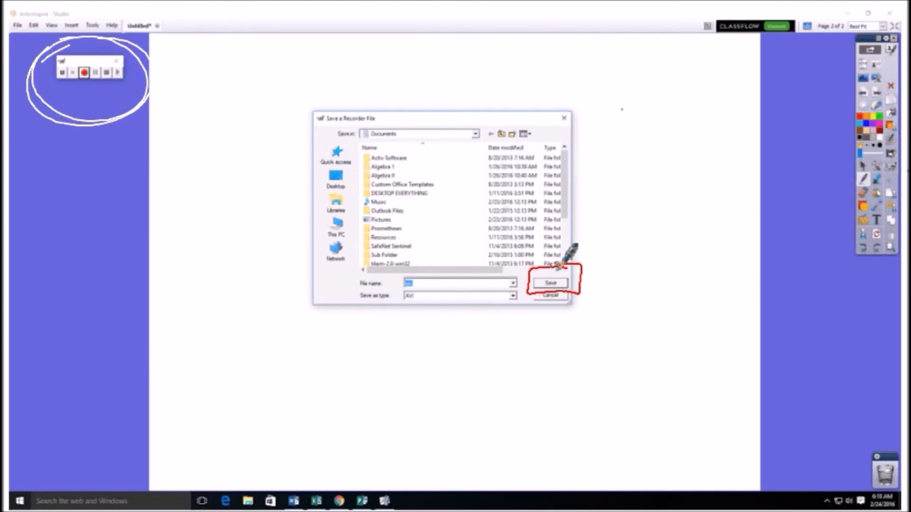